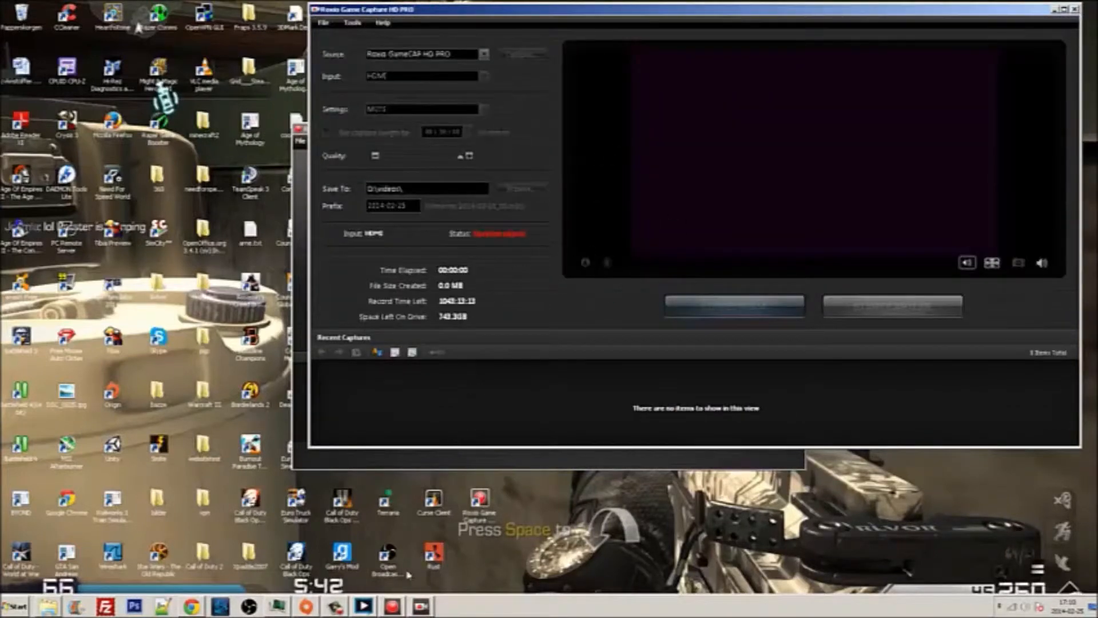
Move the Roxio capture window up-left and bring it in front of XSplit
drag(693, 11, 534, 31)
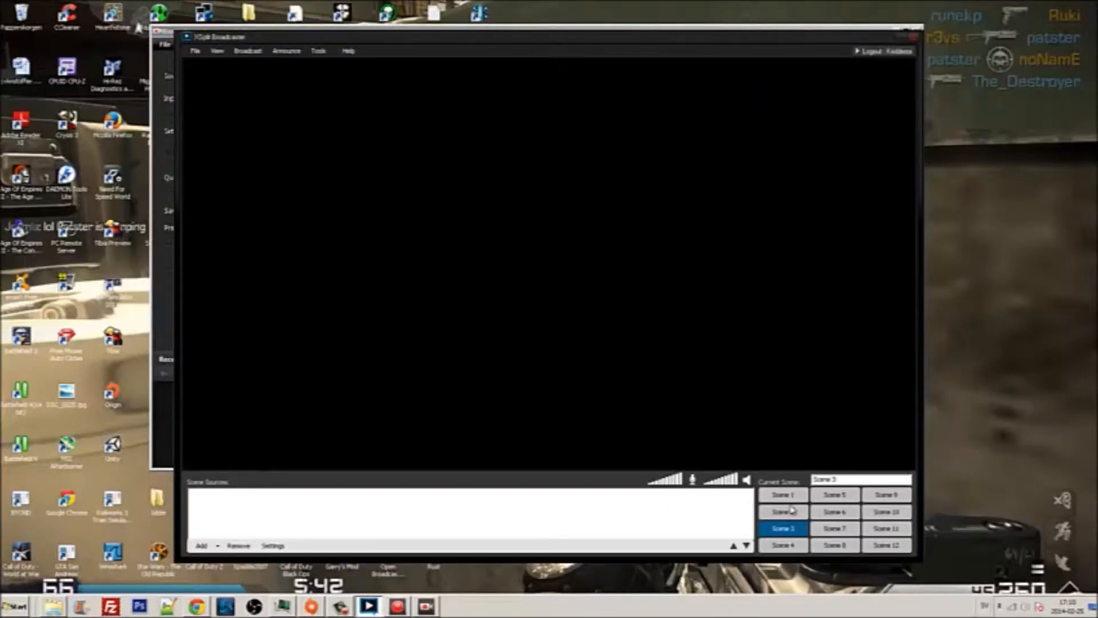
click(782, 494)
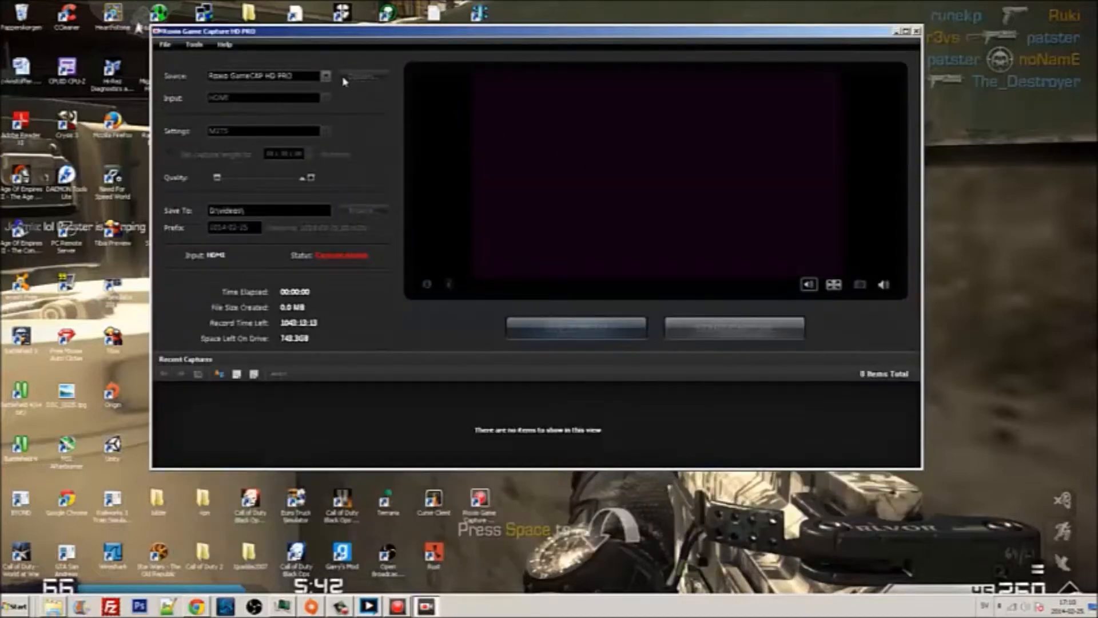
mouse_move(719, 77)
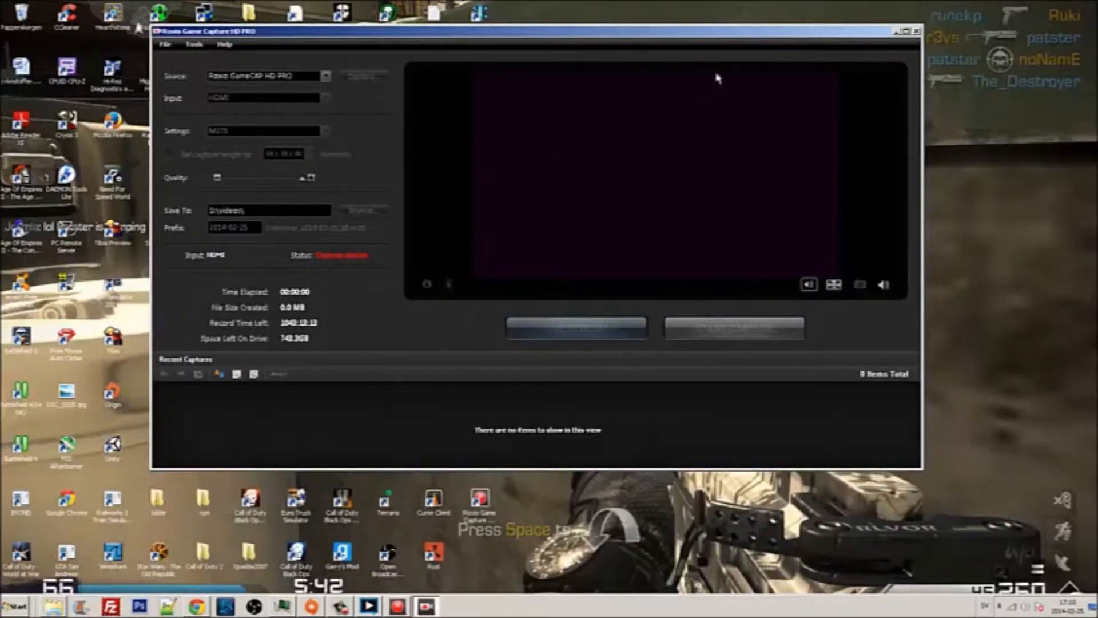
mouse_move(502, 225)
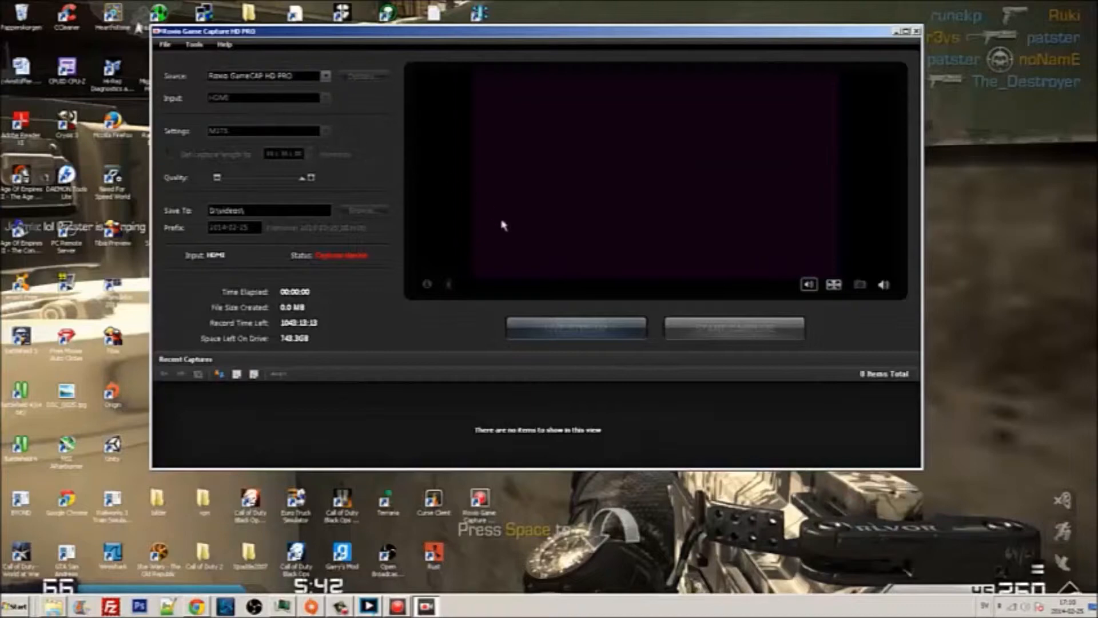
mouse_move(438, 286)
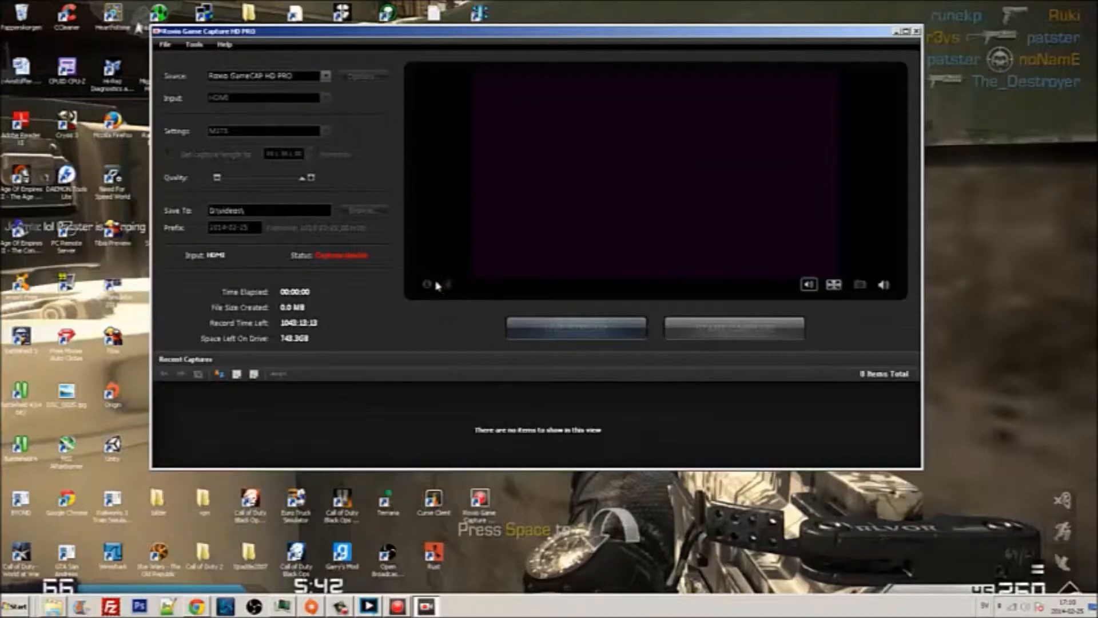
mouse_move(663, 273)
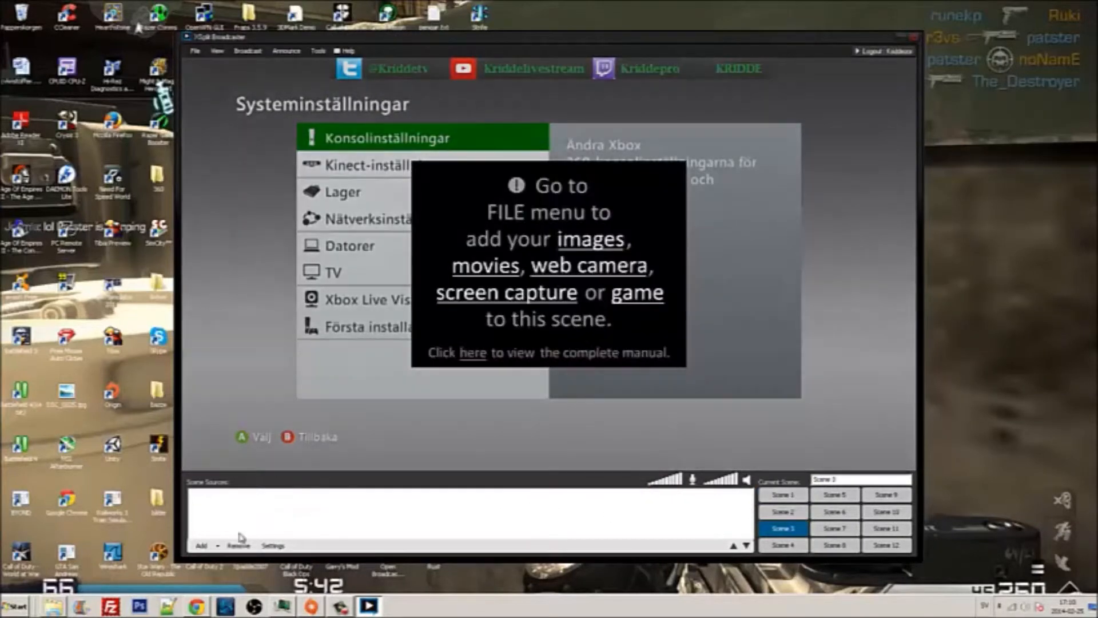
Add Roxio GameCAP HD PRO as an audio & video source so the Xbox 360 feed shows in the preview
click(203, 545)
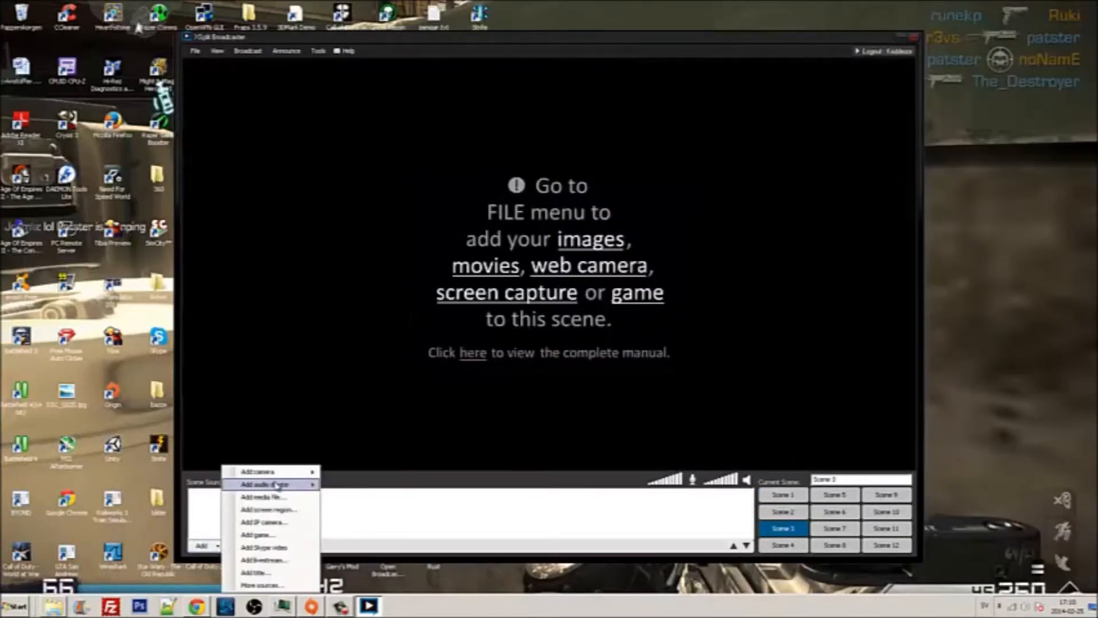
click(257, 534)
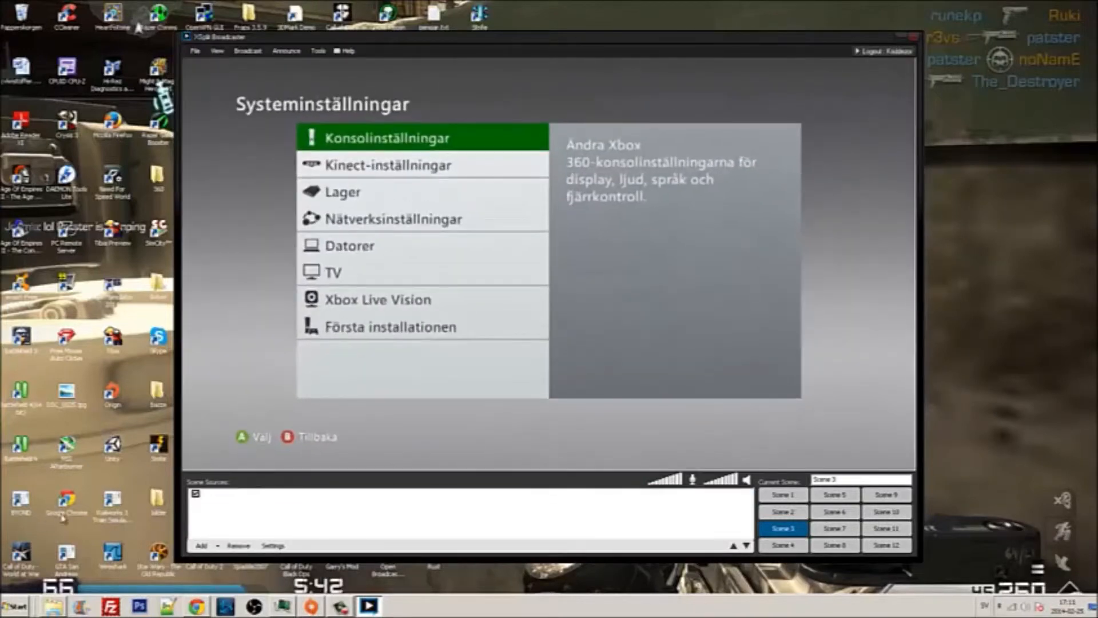
click(247, 50)
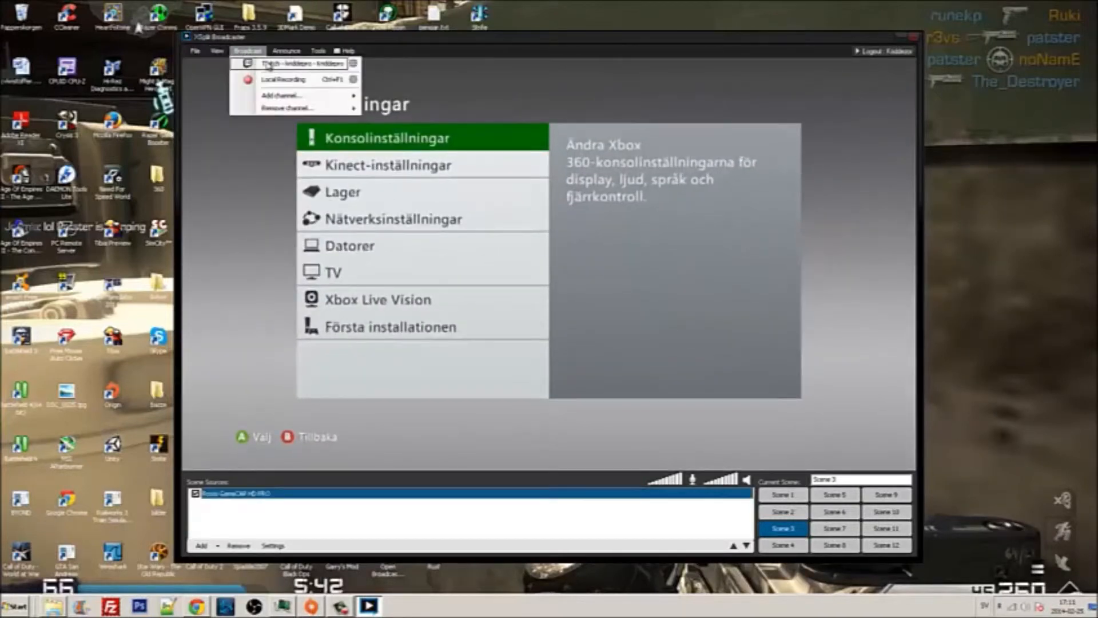
click(318, 50)
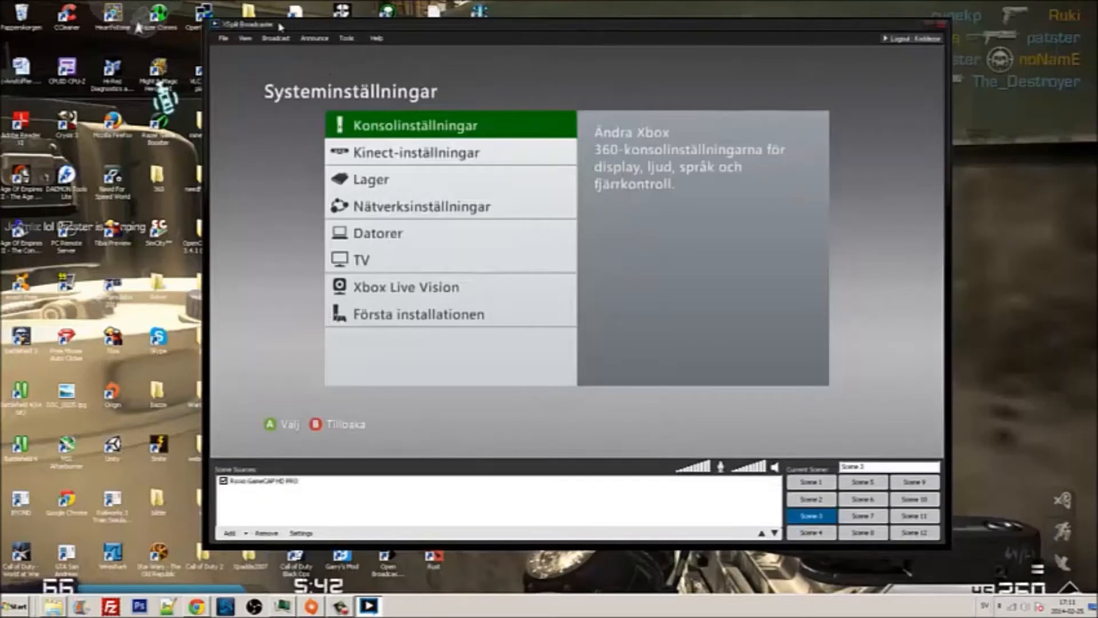
Choose Twitch as a new broadcast channel from the Broadcast menu's Add channel list
click(276, 38)
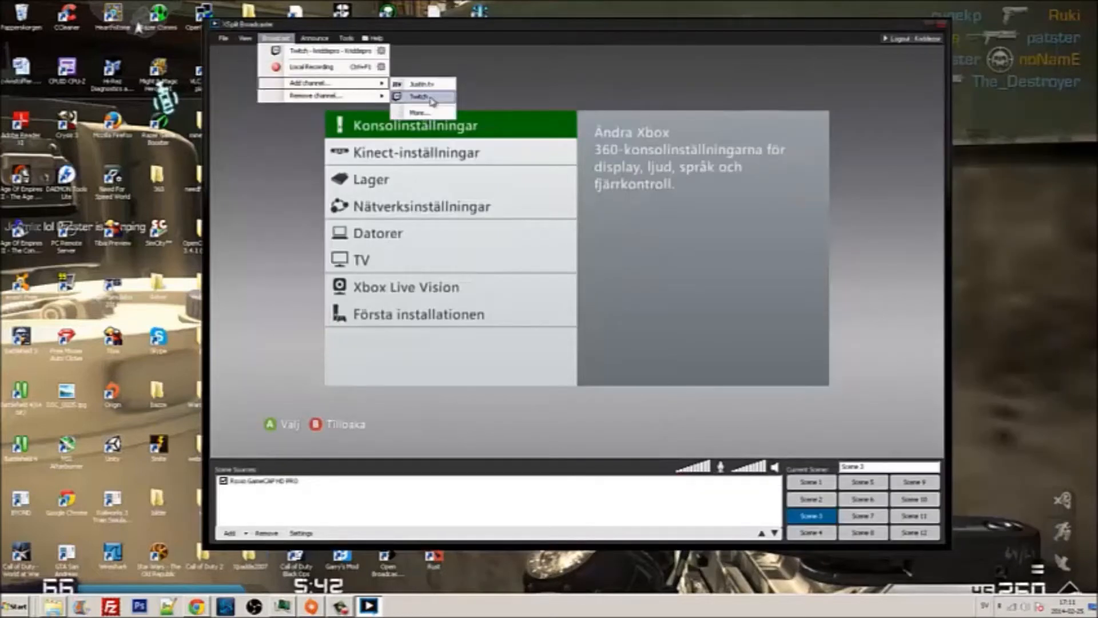
click(419, 95)
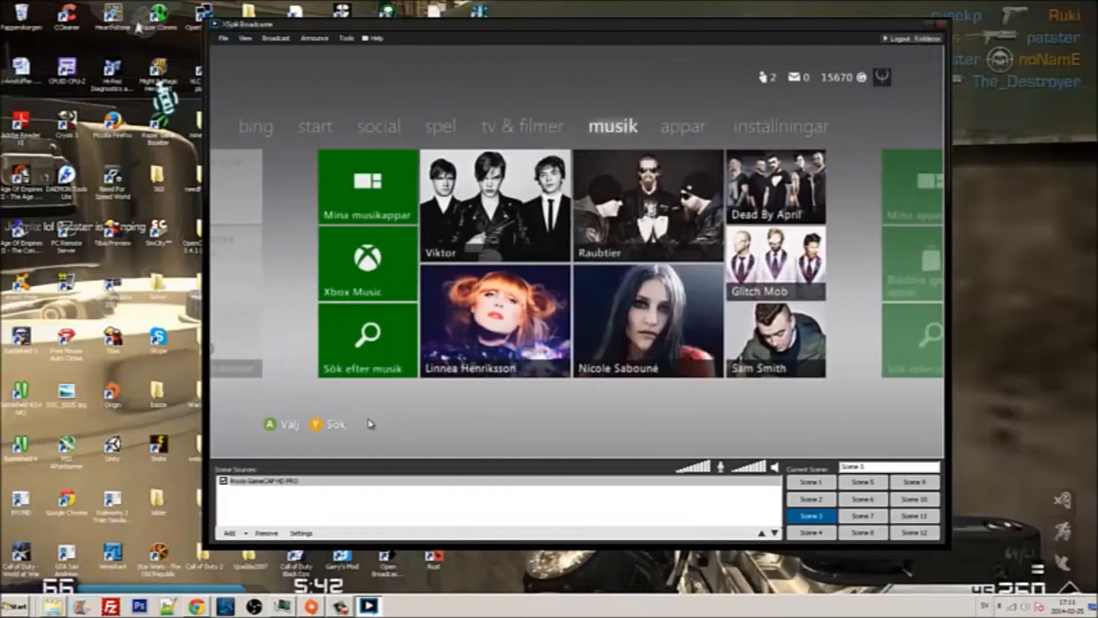
click(501, 126)
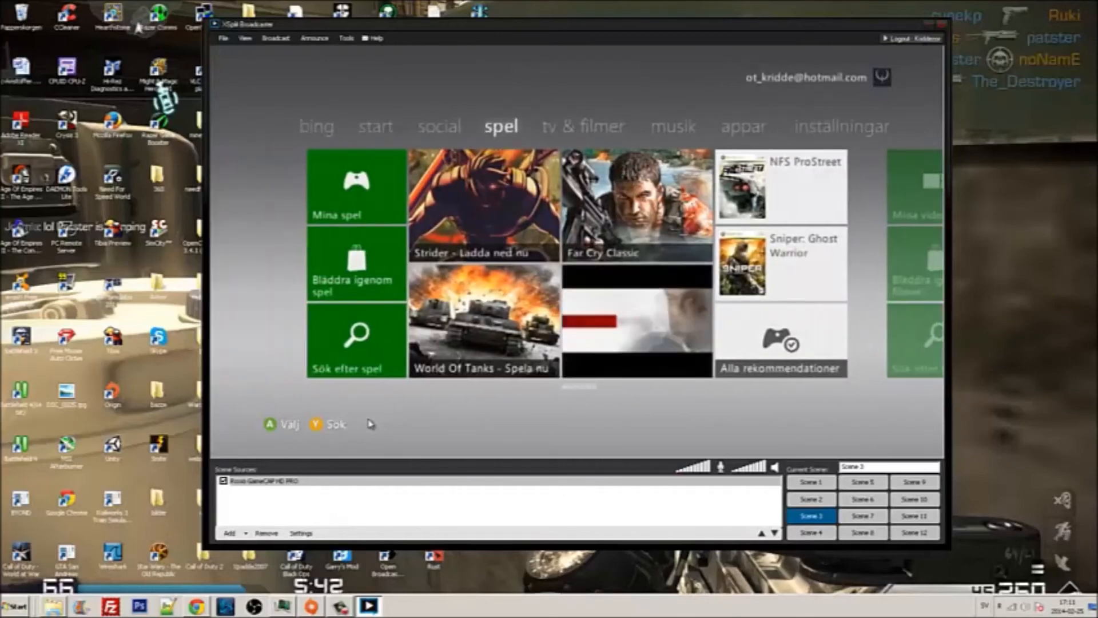
click(439, 126)
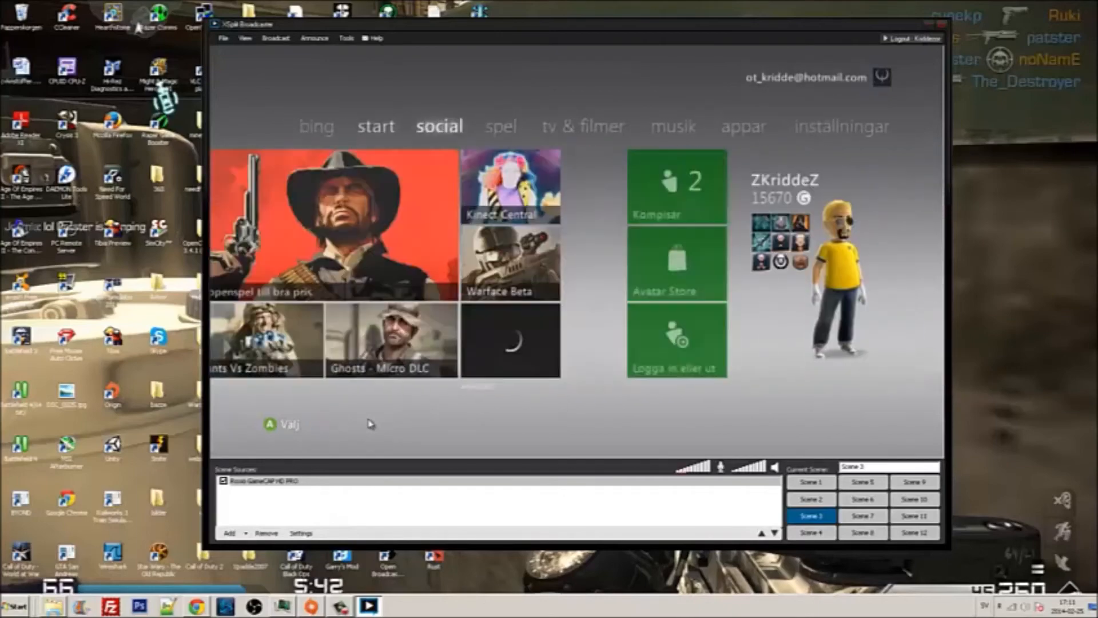